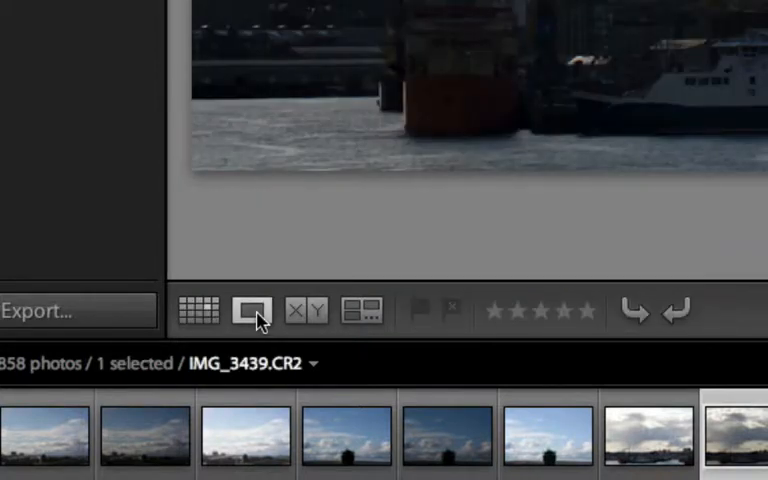
mouse_move(253, 310)
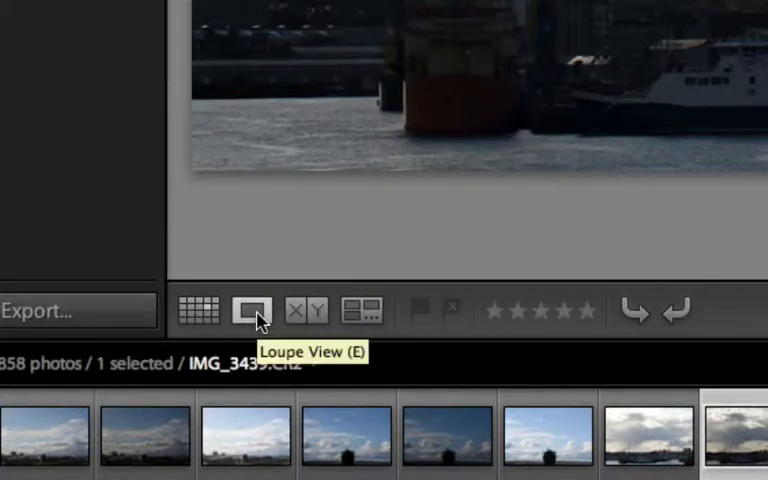
Tag the first harbour skyline photo with the keyword 'skyline'
left_click(253, 310)
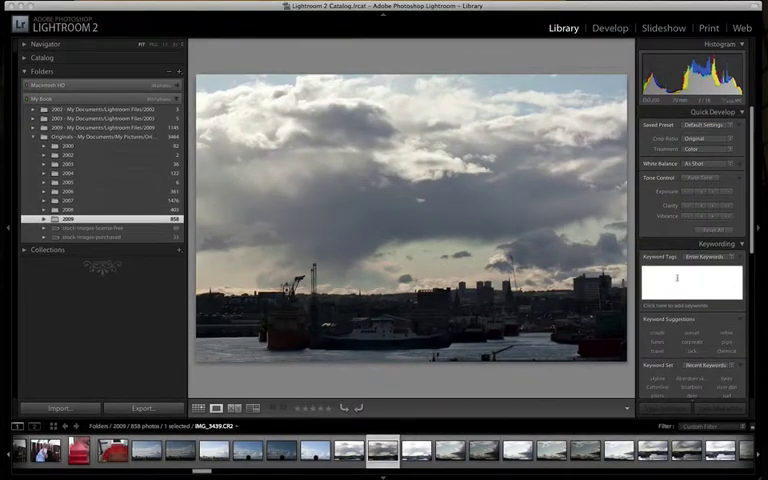
type("skylin")
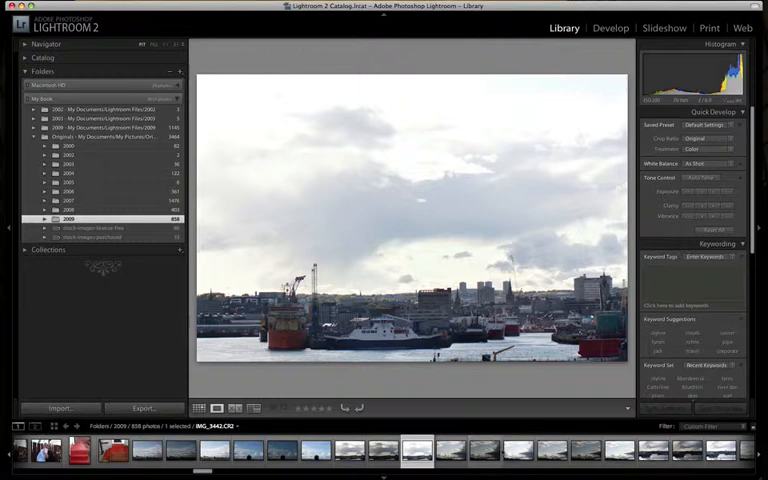
Select the four harbour photos and enter the keyword 'skyline' for them
left_click(505, 451)
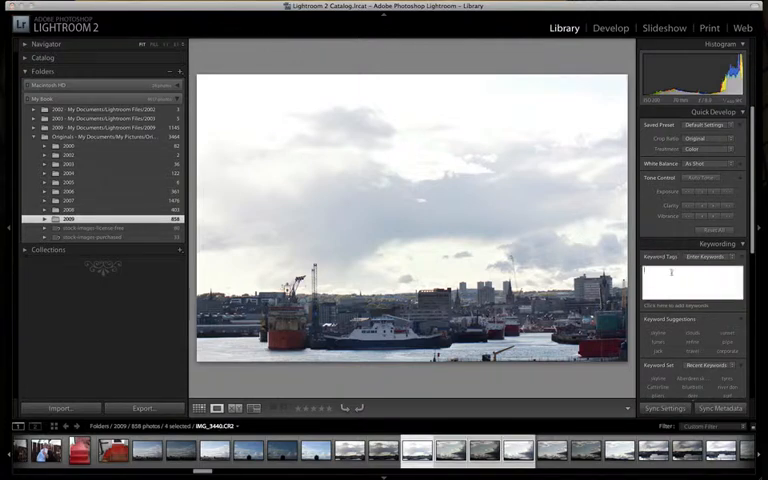
type("sky")
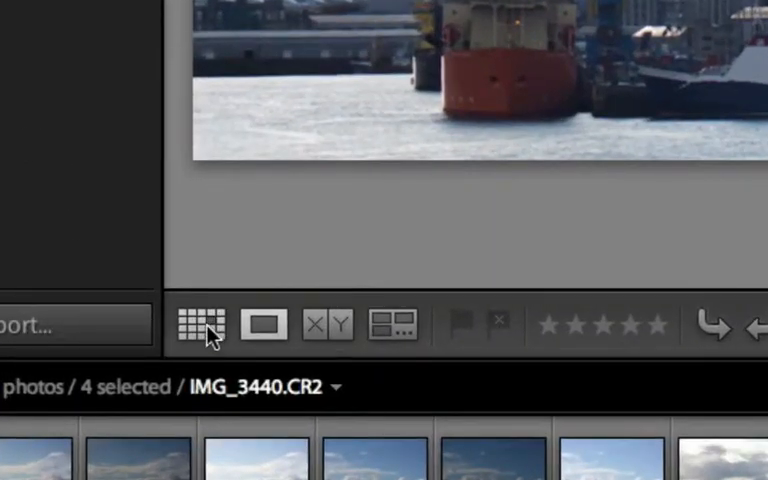
Switch the library to Grid view to show the tagged harbour thumbnails
left_click(199, 325)
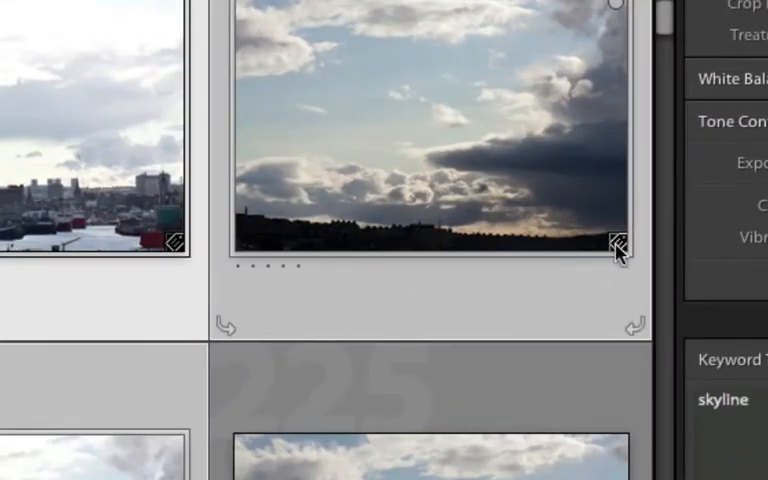
mouse_move(605, 278)
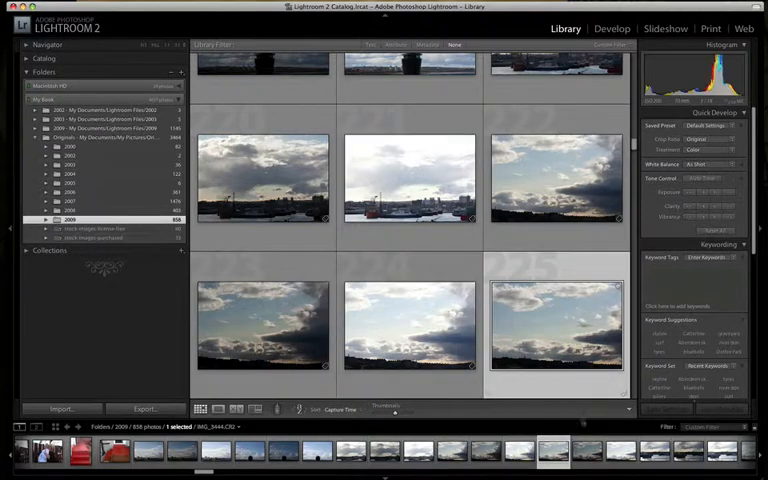
left_click(408, 325)
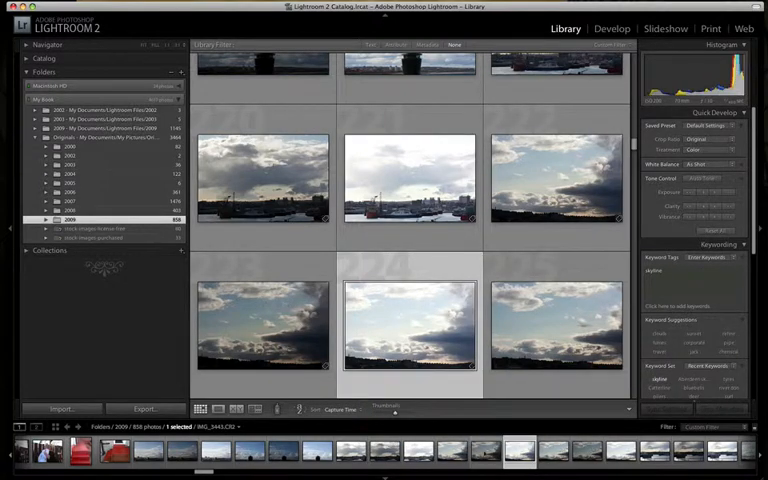
left_click(408, 178)
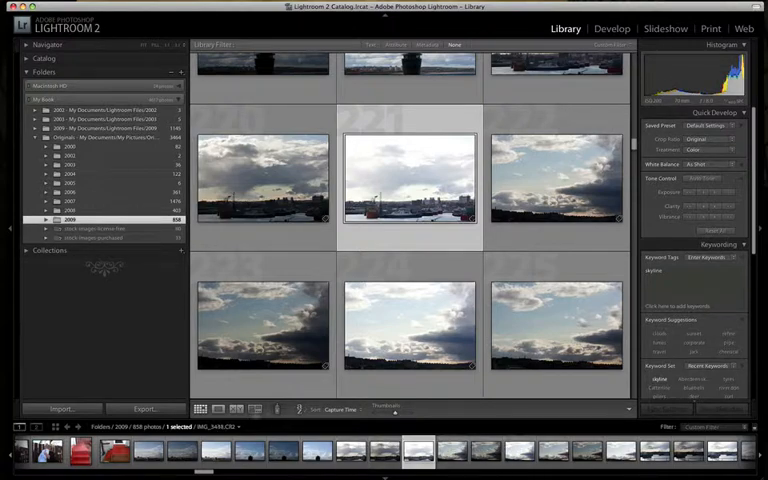
double_click(408, 178)
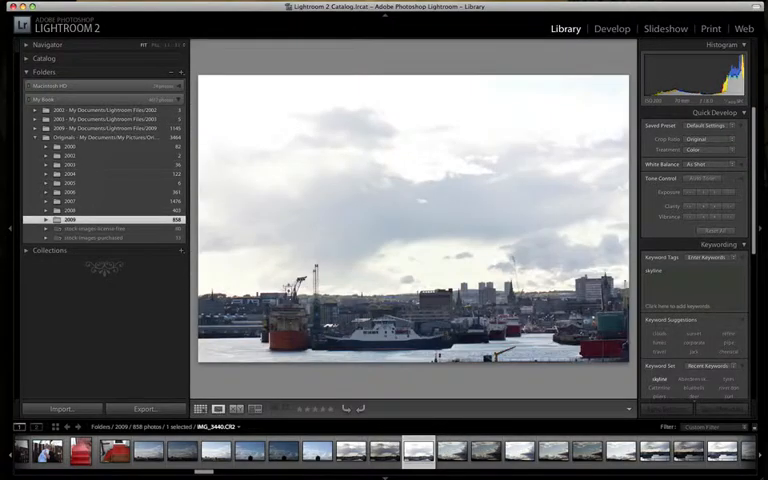
left_click(199, 408)
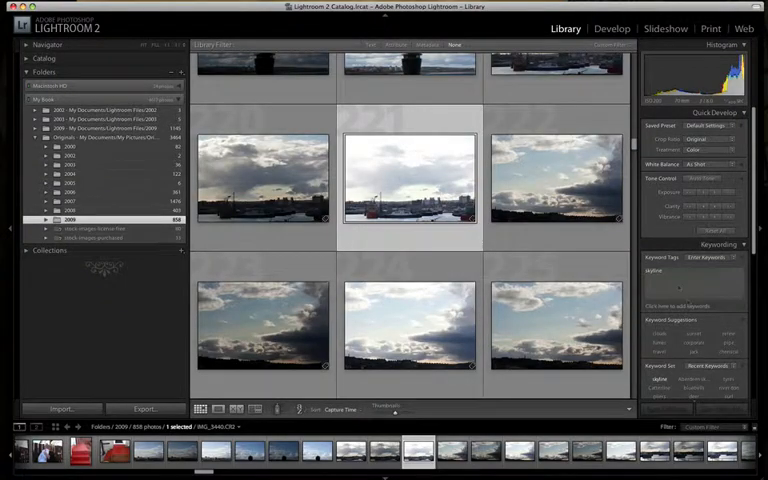